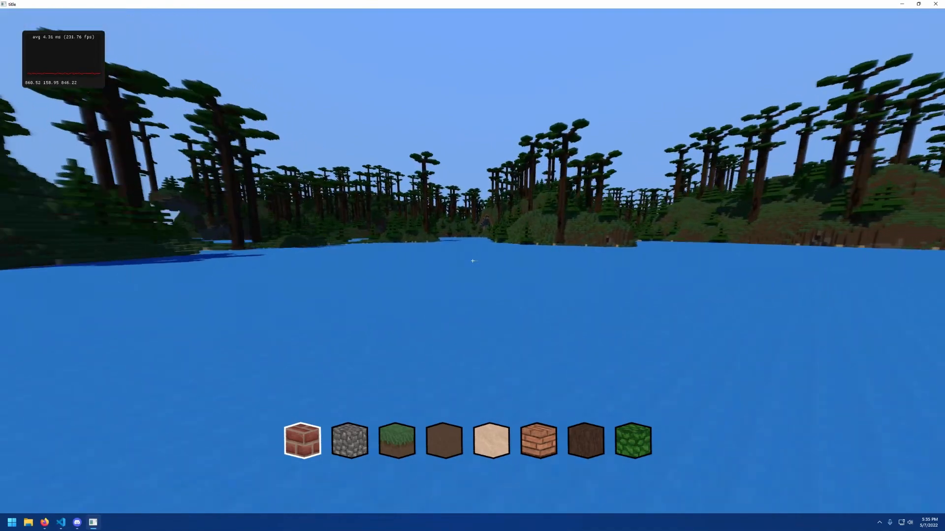
Step: Fly forward across the lake, then launch the glass-spheres path-tracing demo scene
{"action": "key", "text": "w"}
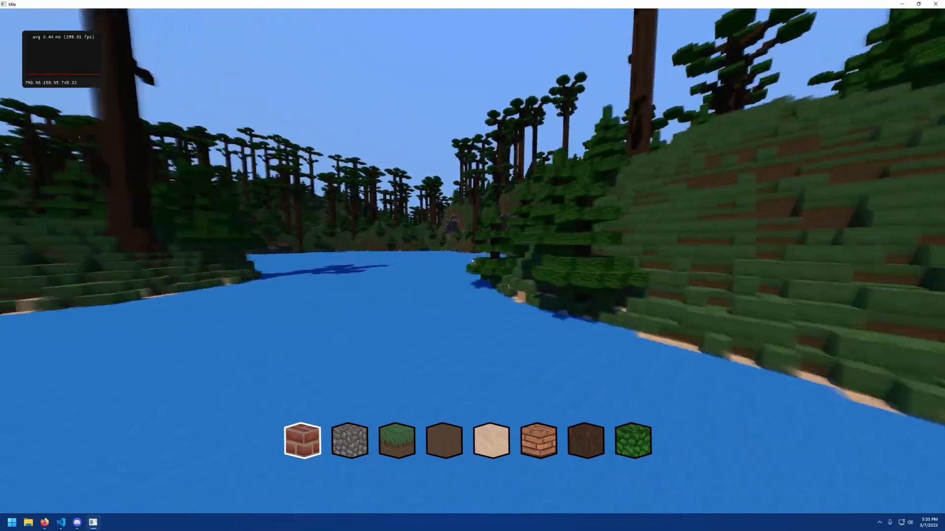
{"action": "mouse_move", "coordinate": [472, 262]}
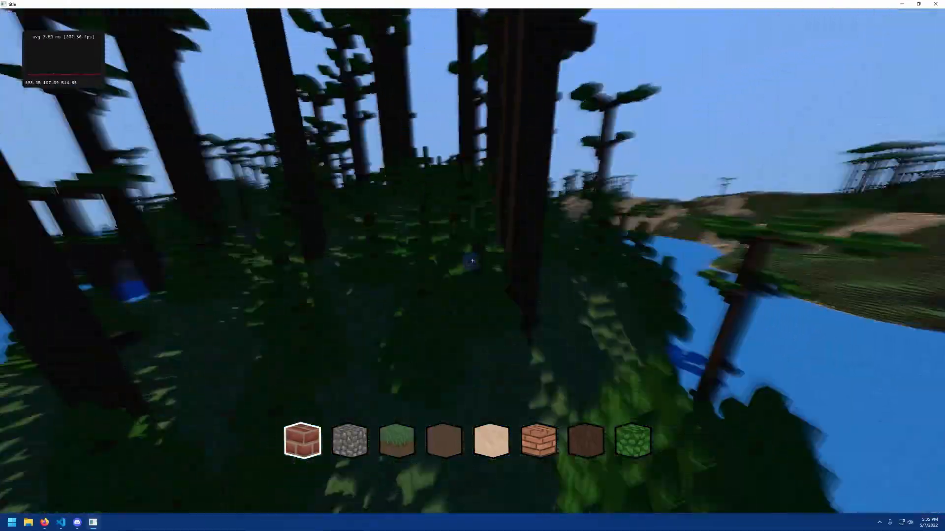
{"action": "mouse_move", "coordinate": [472, 261]}
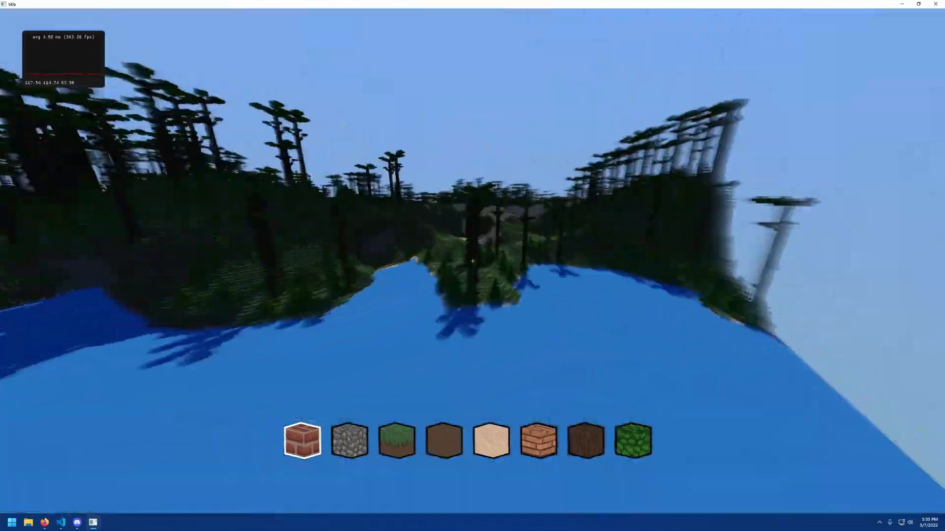
{"action": "mouse_move", "coordinate": [472, 261]}
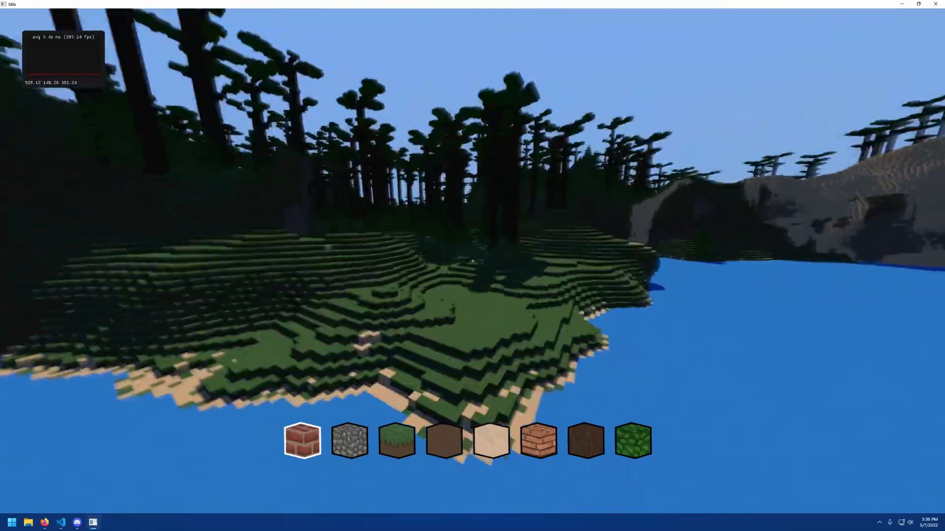
{"action": "mouse_move", "coordinate": [472, 260]}
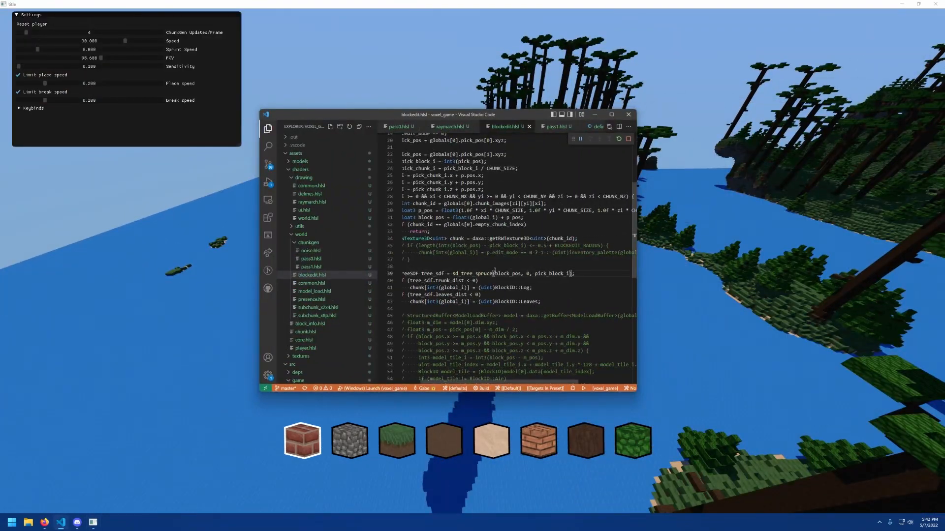
{"action": "double_click", "coordinate": [482, 273]}
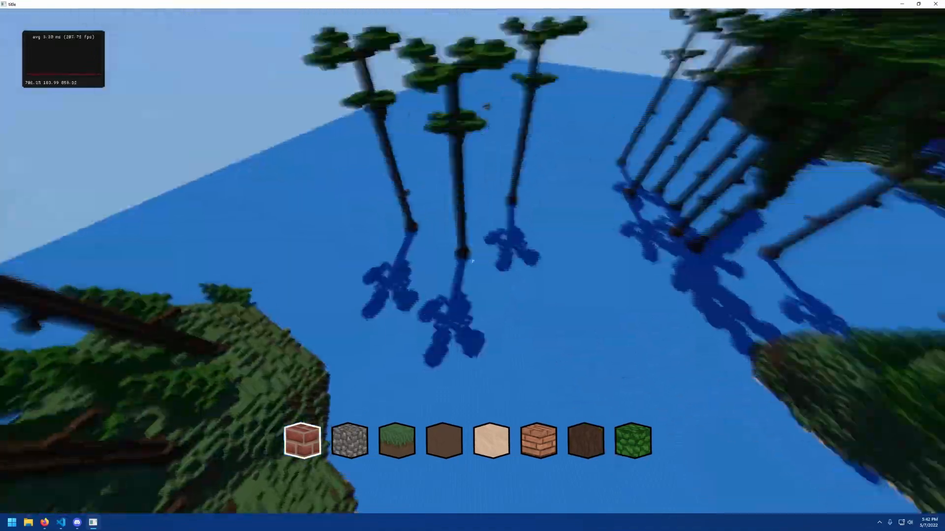
{"action": "mouse_move", "coordinate": [473, 260]}
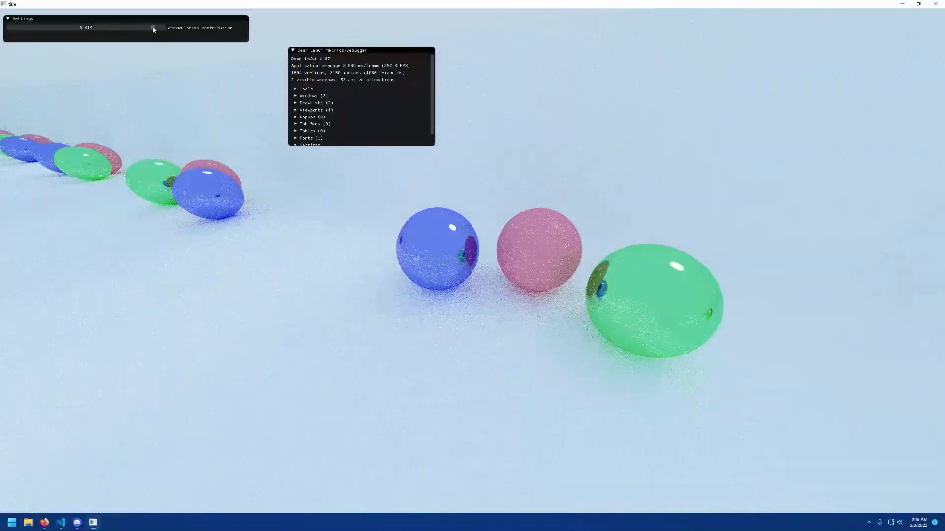
Step: Lower the accumulation contribution to about 0.010 and below, then raise it to about 0.029
{"action": "left_click_drag", "start_coordinate": [153, 29], "coordinate": [64, 28]}
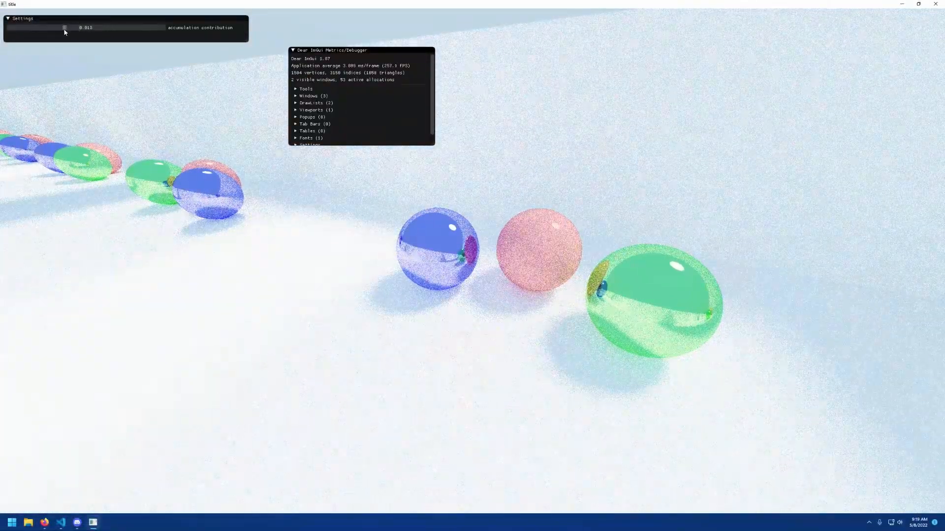
{"action": "left_click_drag", "start_coordinate": [65, 28], "coordinate": [51, 27]}
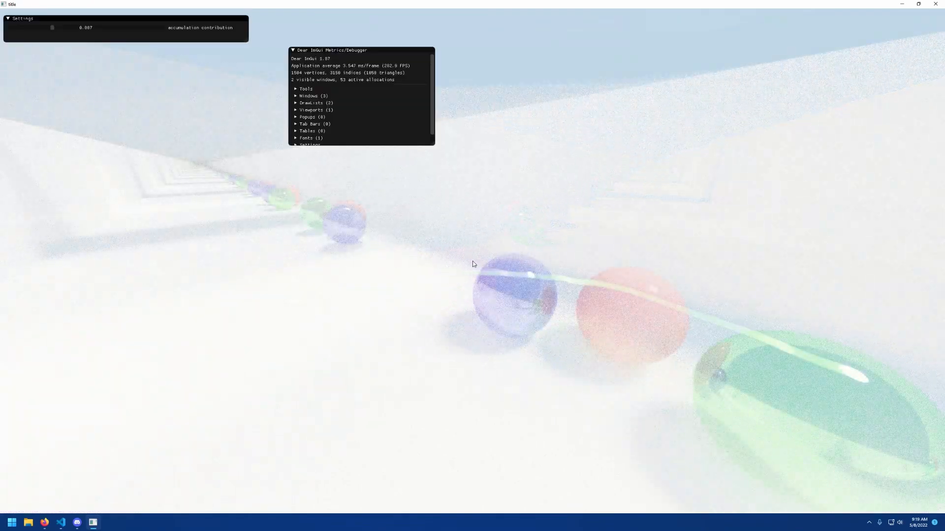
{"action": "left_click_drag", "start_coordinate": [53, 27], "coordinate": [119, 27]}
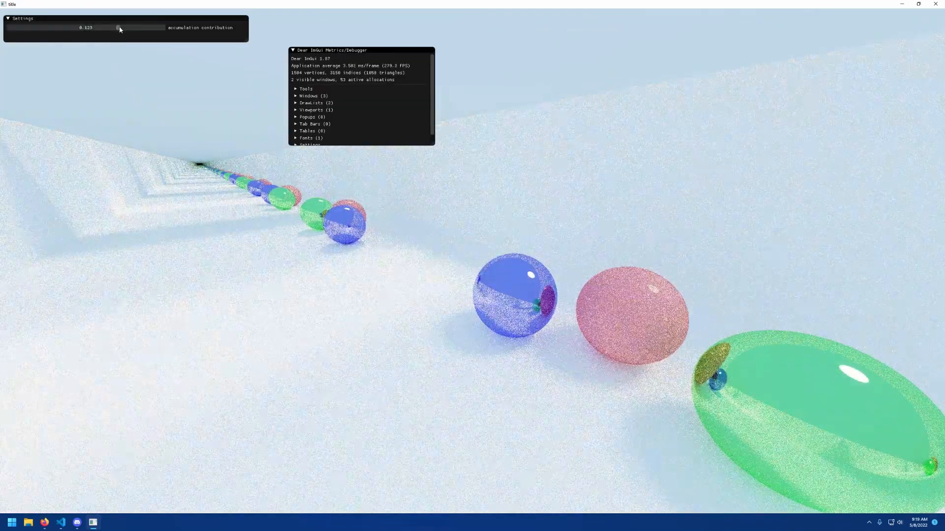